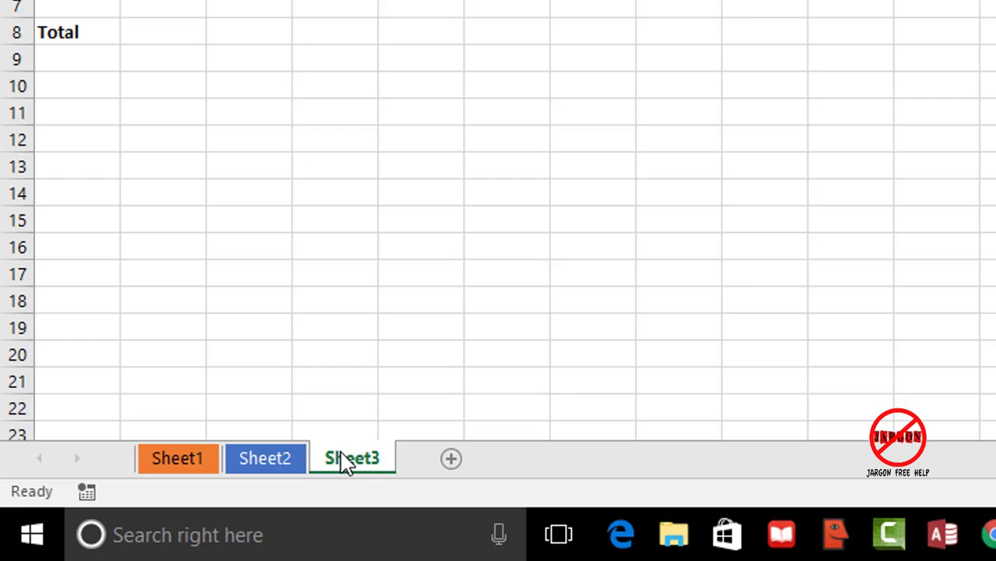
pyautogui.moveTo(450, 458)
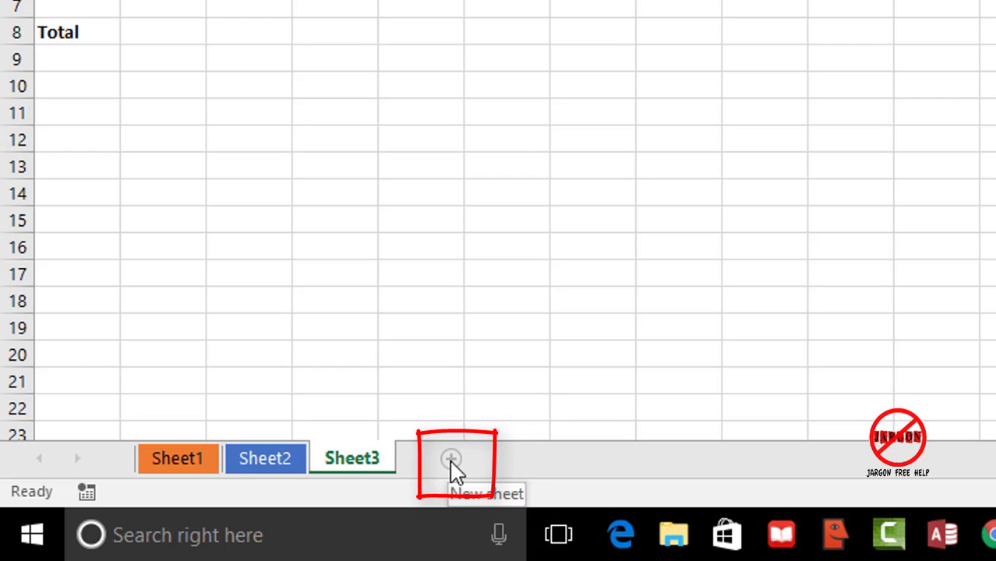
# Step: Add a new blank worksheet, Sheet5, after Sheet3
pyautogui.click(450, 458)
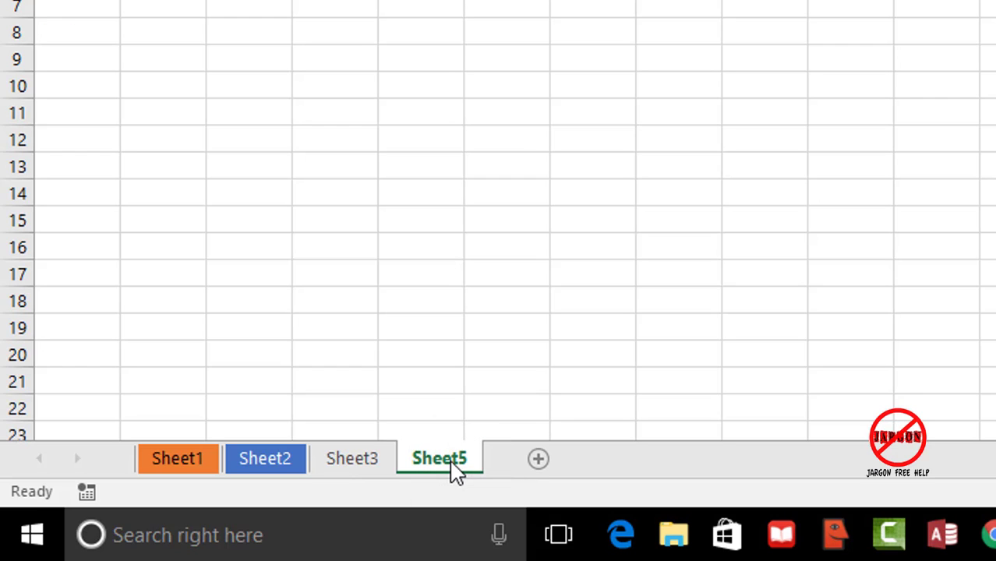
pyautogui.moveTo(483, 471)
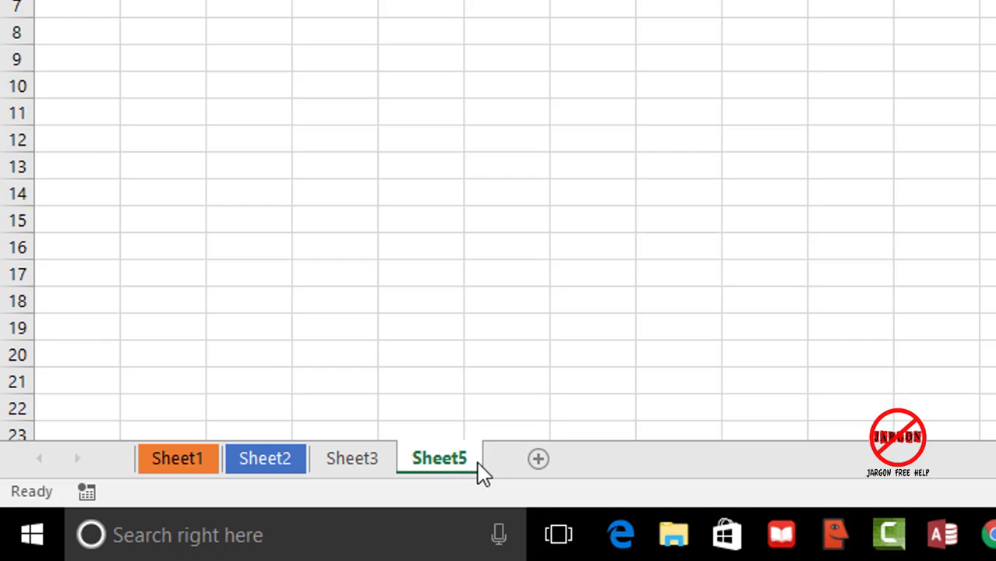
pyautogui.moveTo(477, 474)
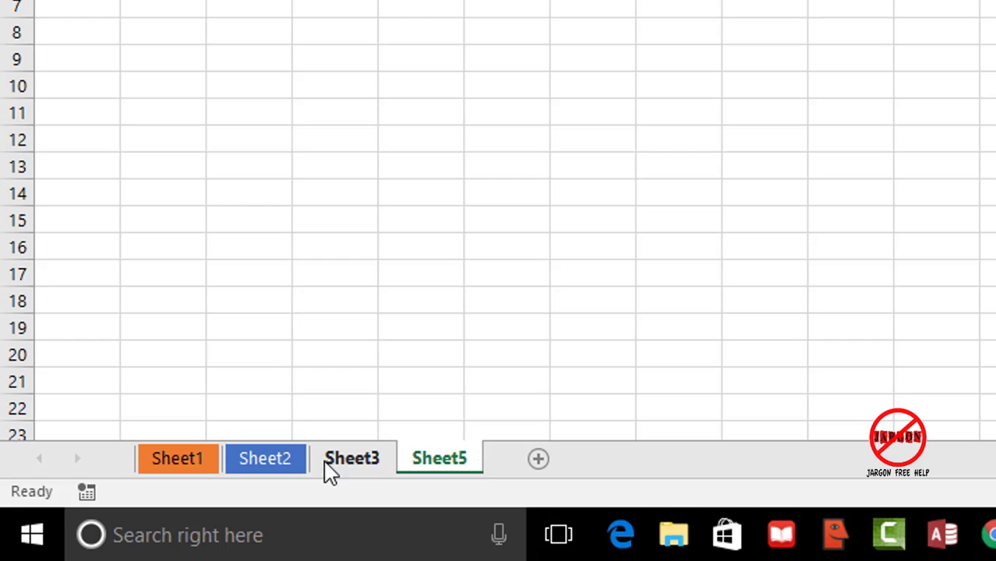
pyautogui.moveTo(352, 471)
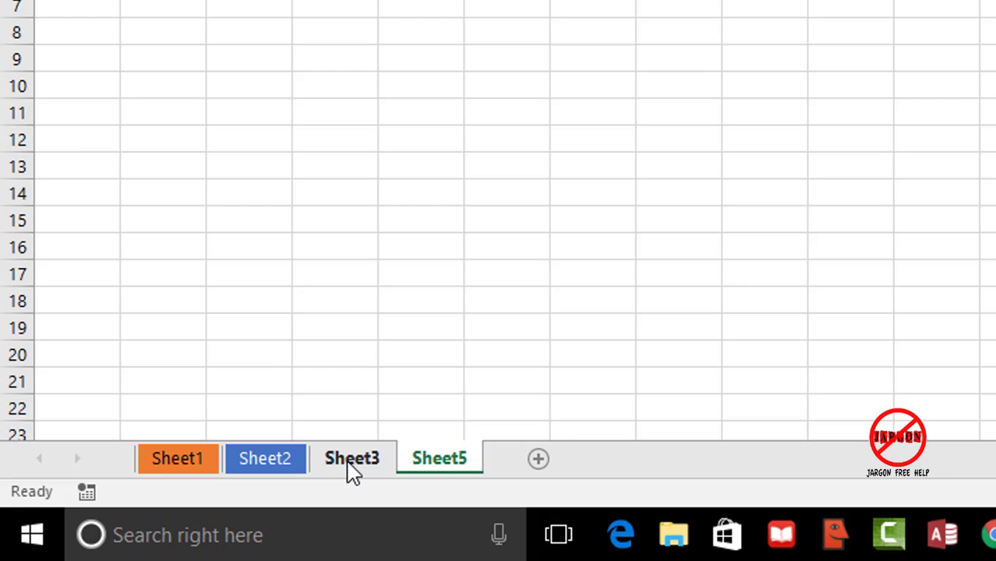
# Step: Return to Sheet3 and show its tab context menu
pyautogui.click(352, 458)
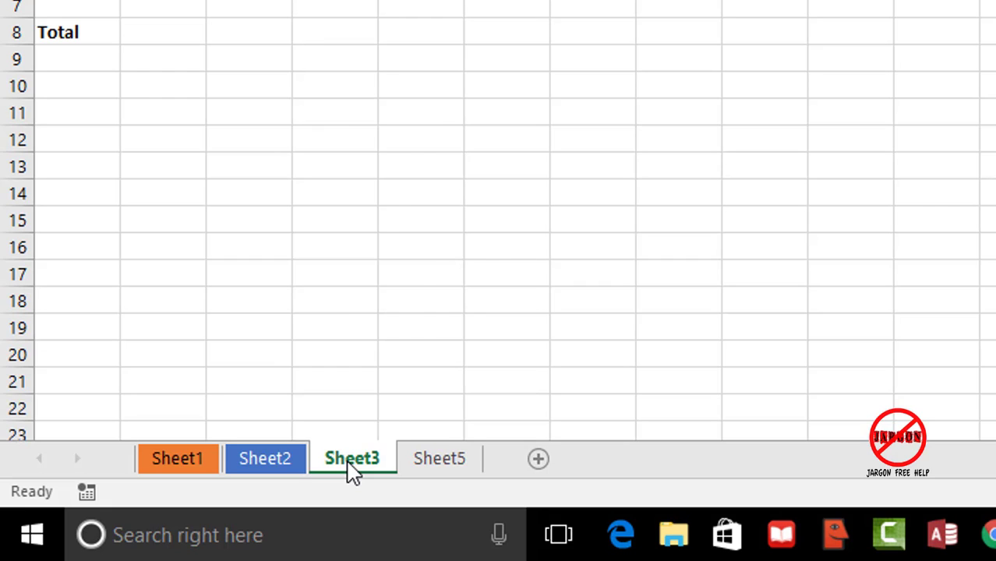
pyautogui.rightClick(353, 459)
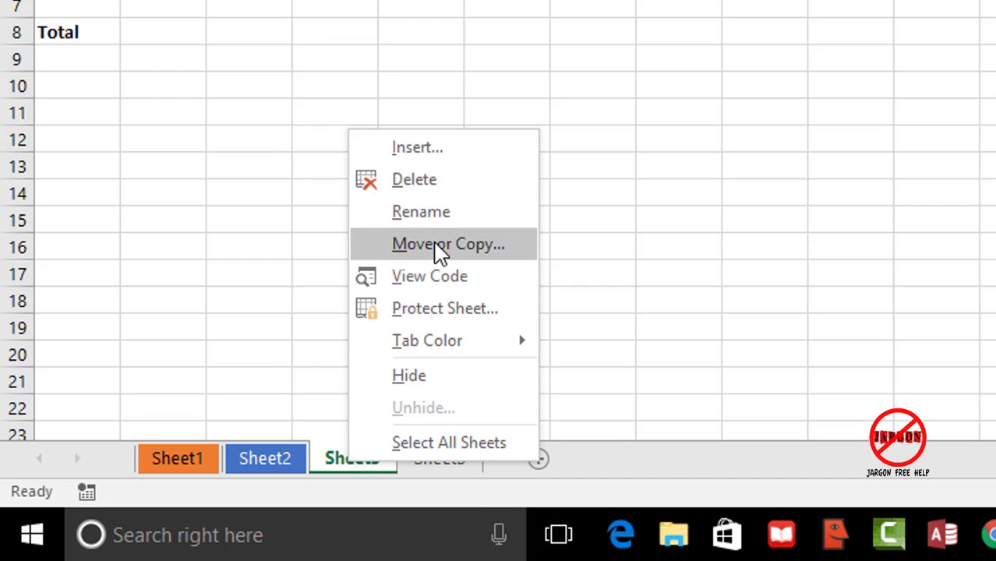
# Step: Via Move or Copy, create a copy of Sheet3 in Book1 placed before Sheet5
pyautogui.click(449, 243)
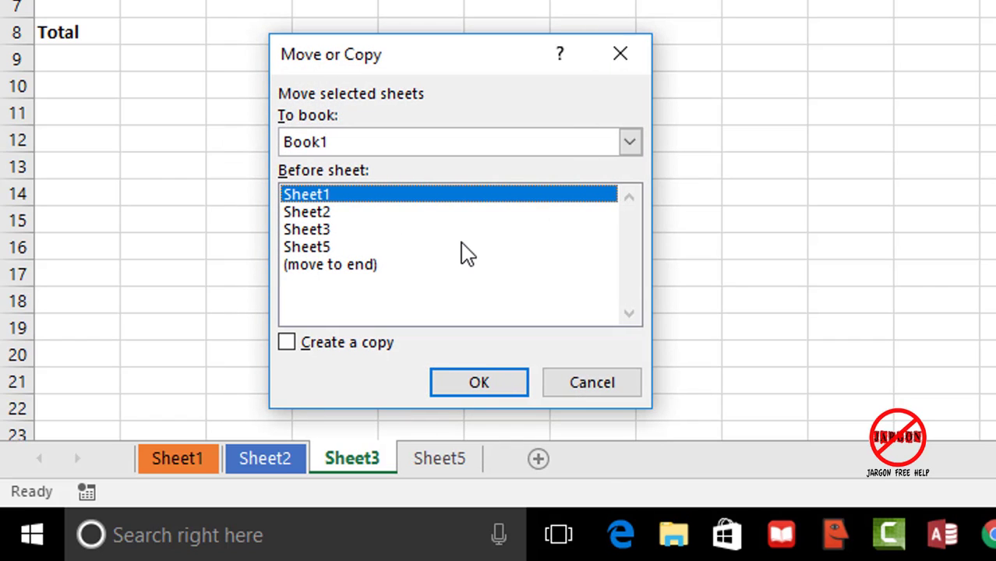
pyautogui.moveTo(327, 330)
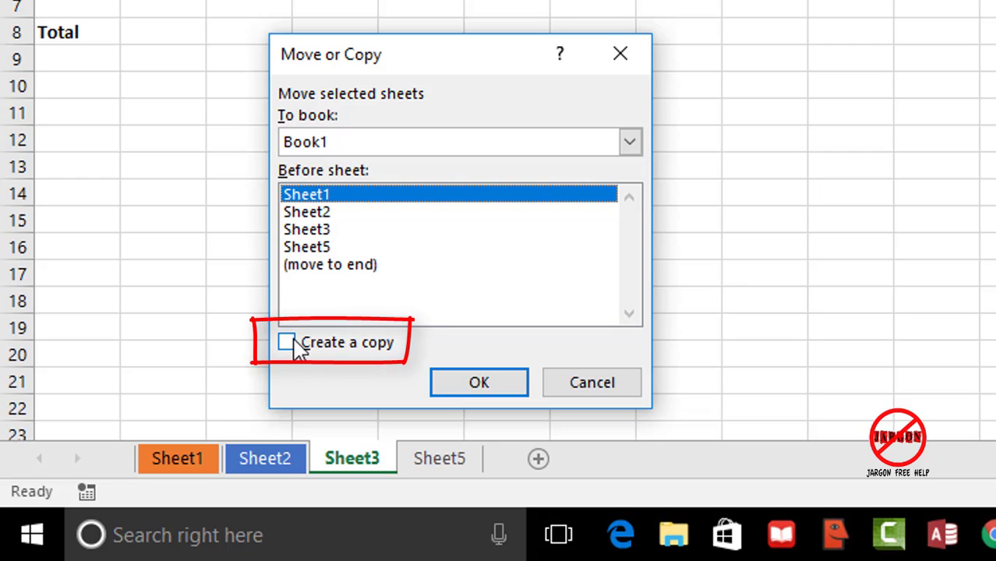
pyautogui.click(287, 343)
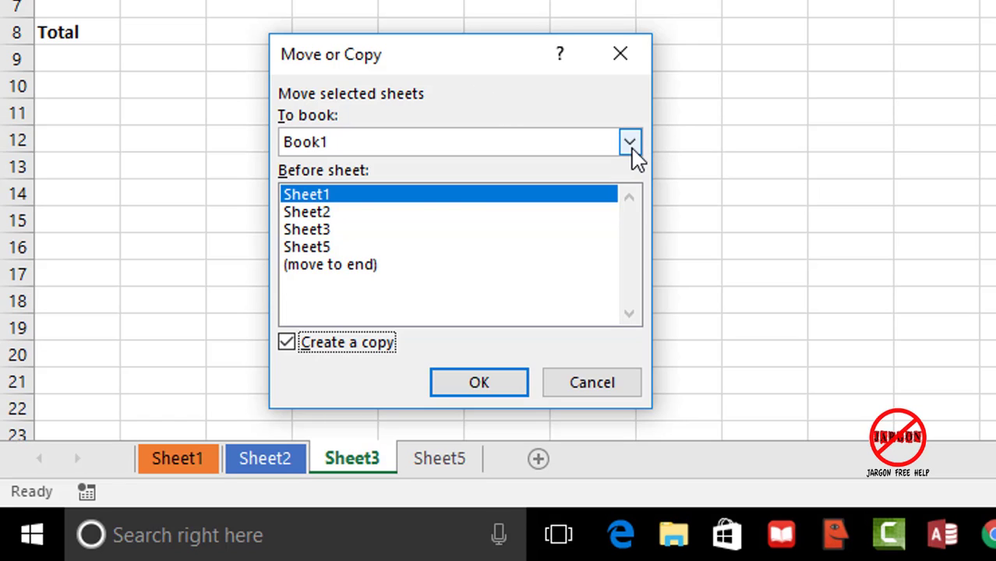
pyautogui.click(630, 140)
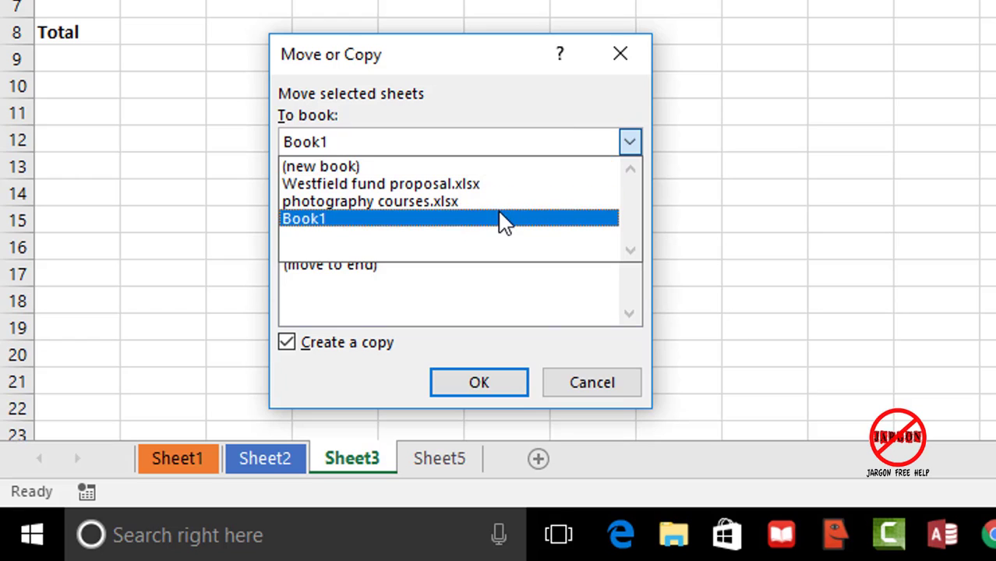
pyautogui.click(303, 218)
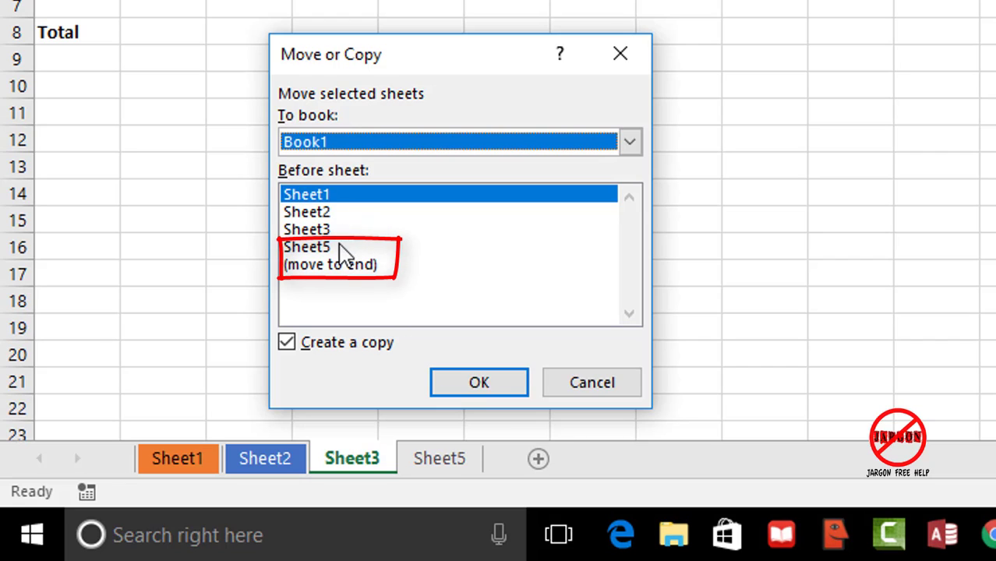
pyautogui.click(306, 246)
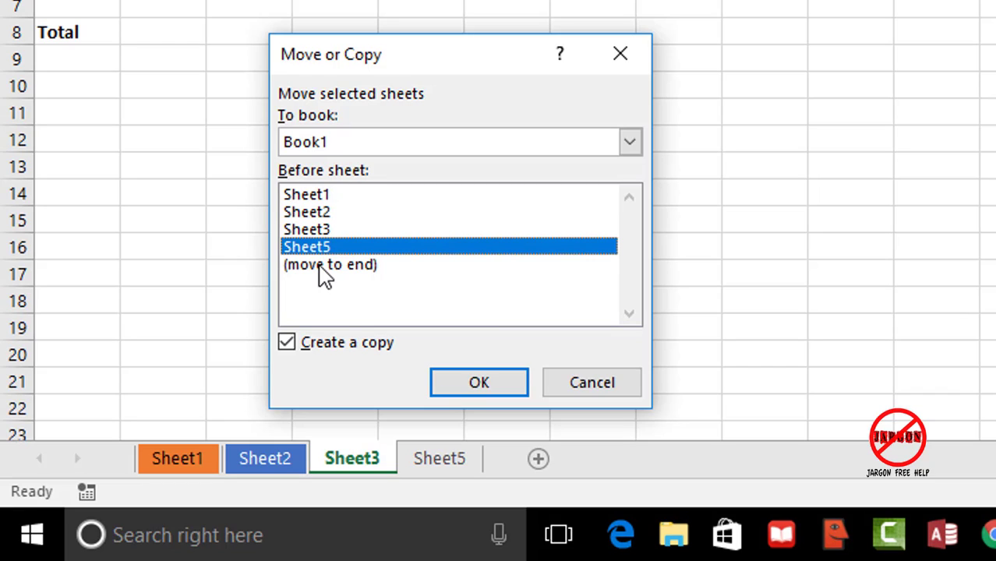
pyautogui.moveTo(479, 383)
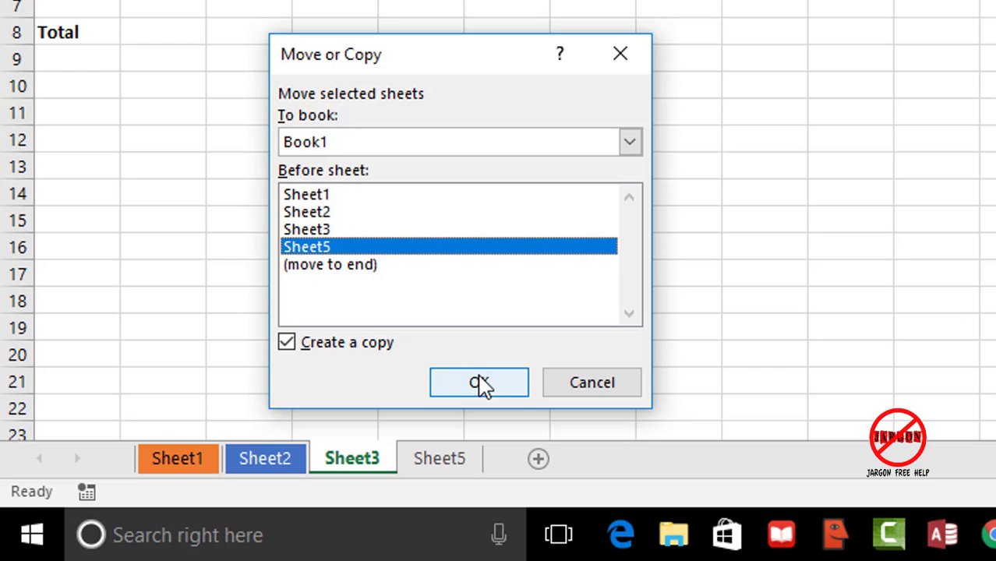
pyautogui.click(479, 384)
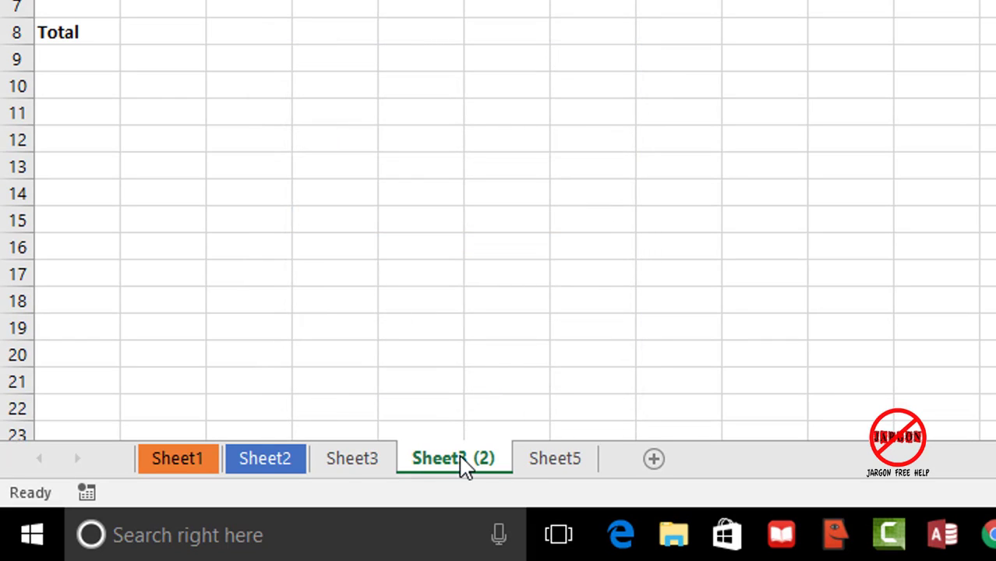